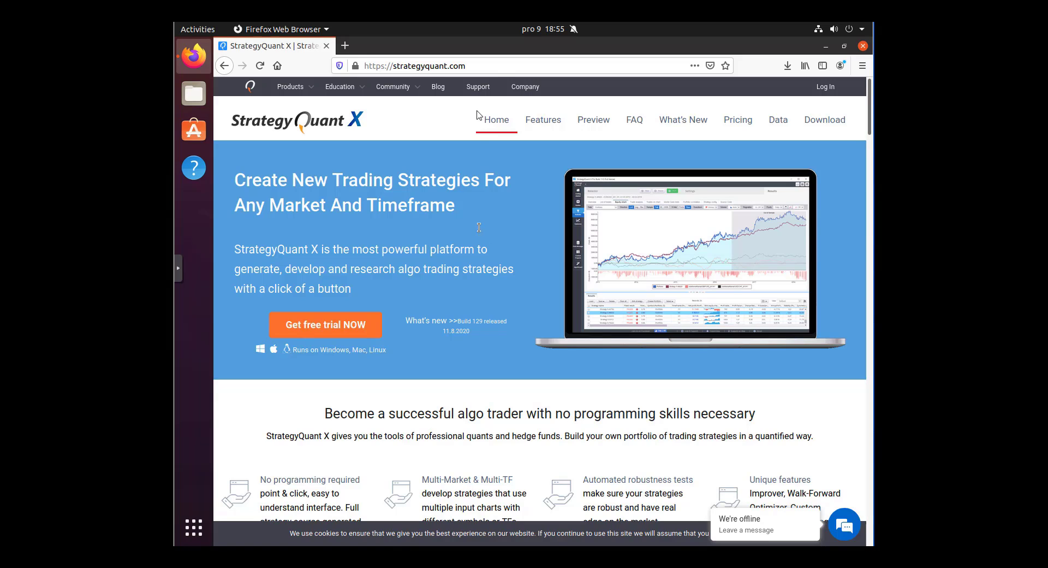
# - From the Download page's Linux tab, download the StrategyQuant X for Linux ZIP
pyautogui.click(468, 65)
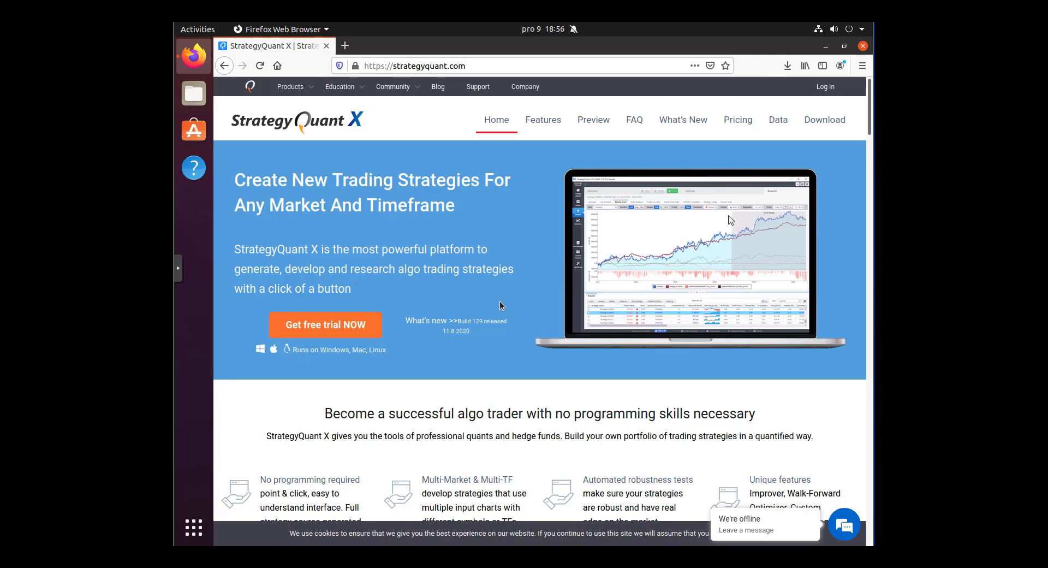
pyautogui.click(824, 120)
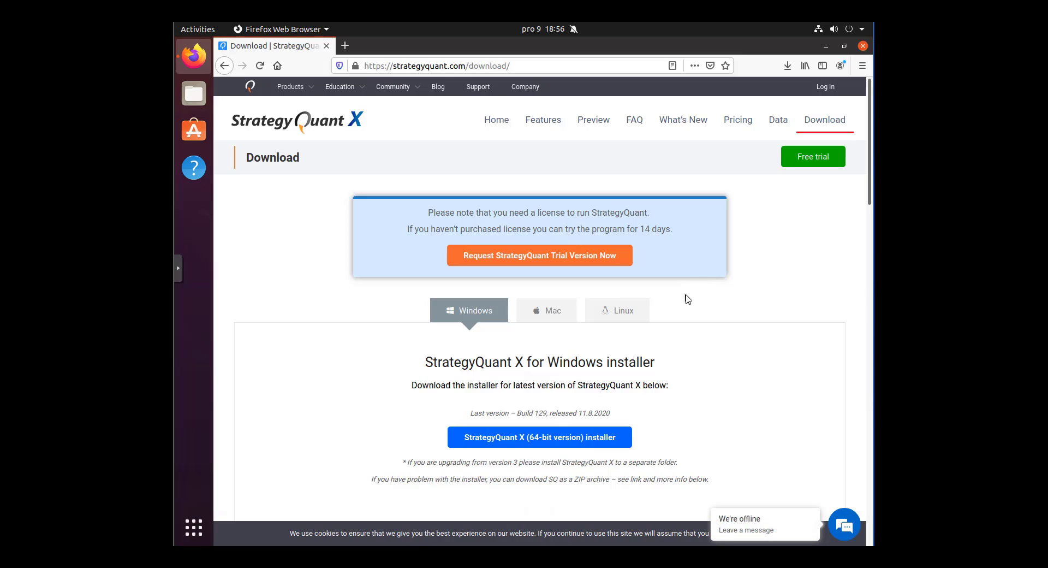
pyautogui.click(617, 311)
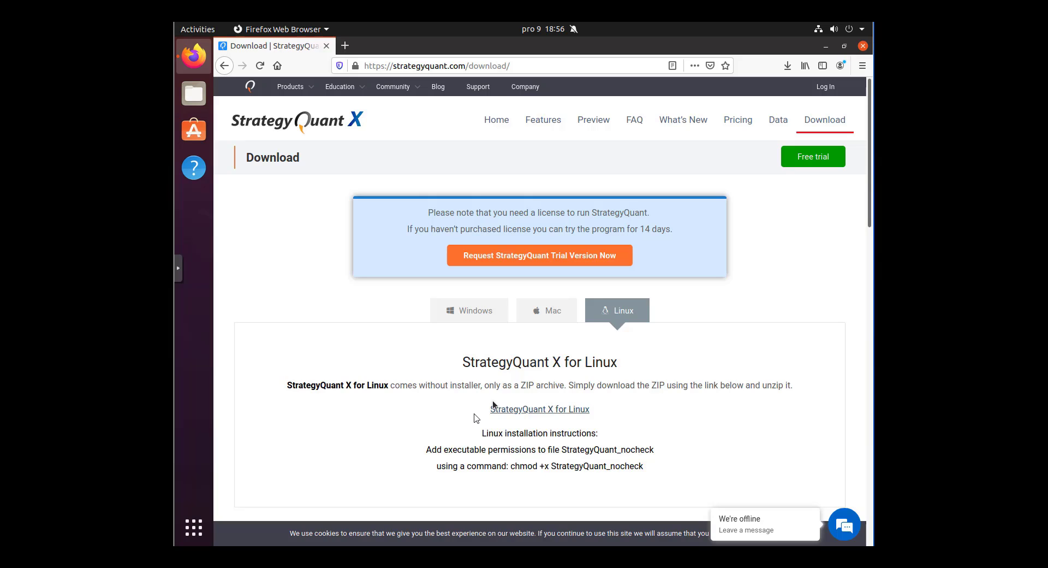
pyautogui.doubleClick(539, 433)
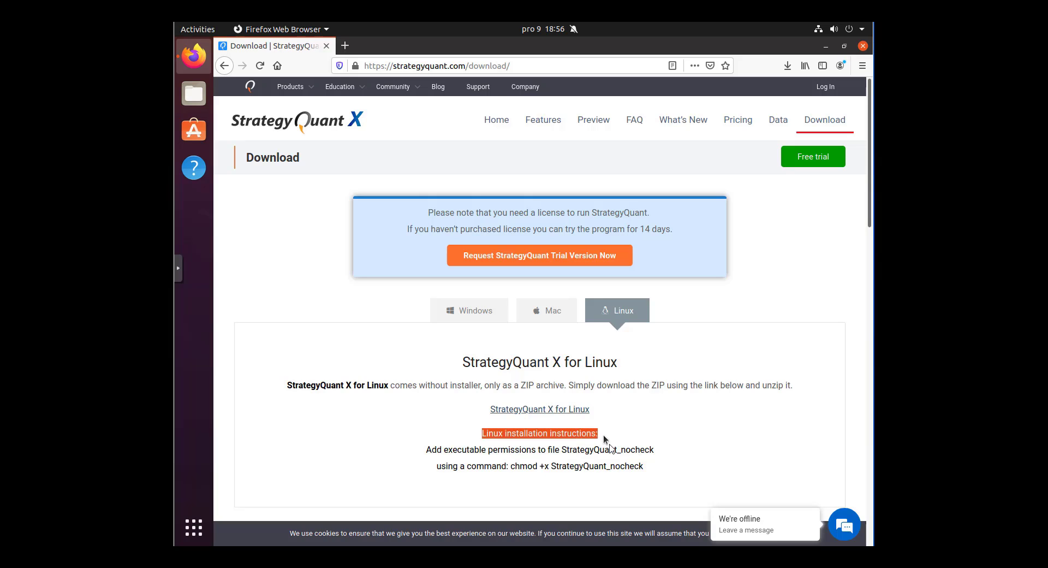
pyautogui.moveTo(599, 433); pyautogui.dragTo(647, 466)
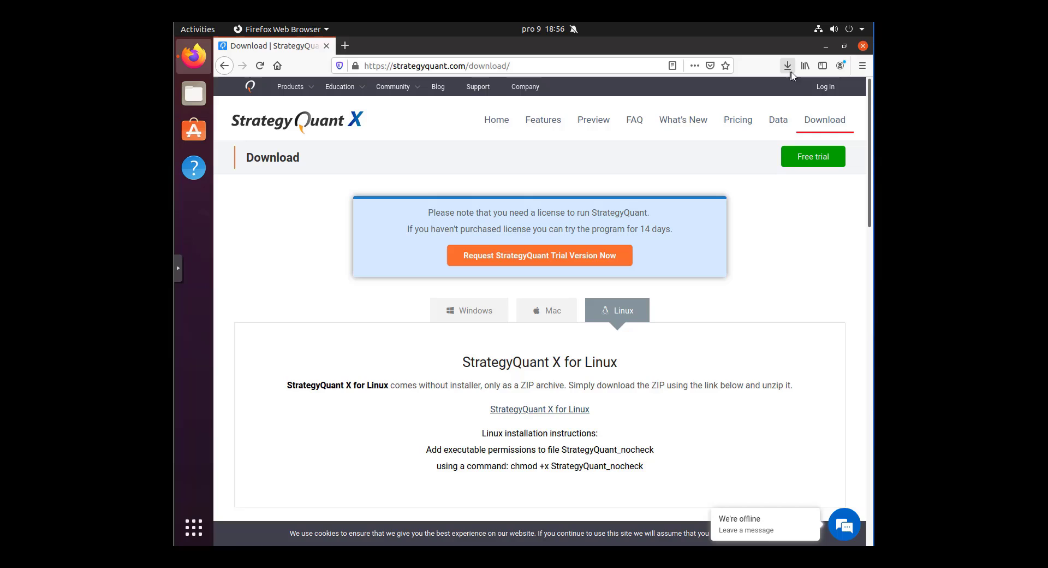
# - Open SQX_130_linux.zip from the Downloads folder with Archive Manager
pyautogui.click(787, 65)
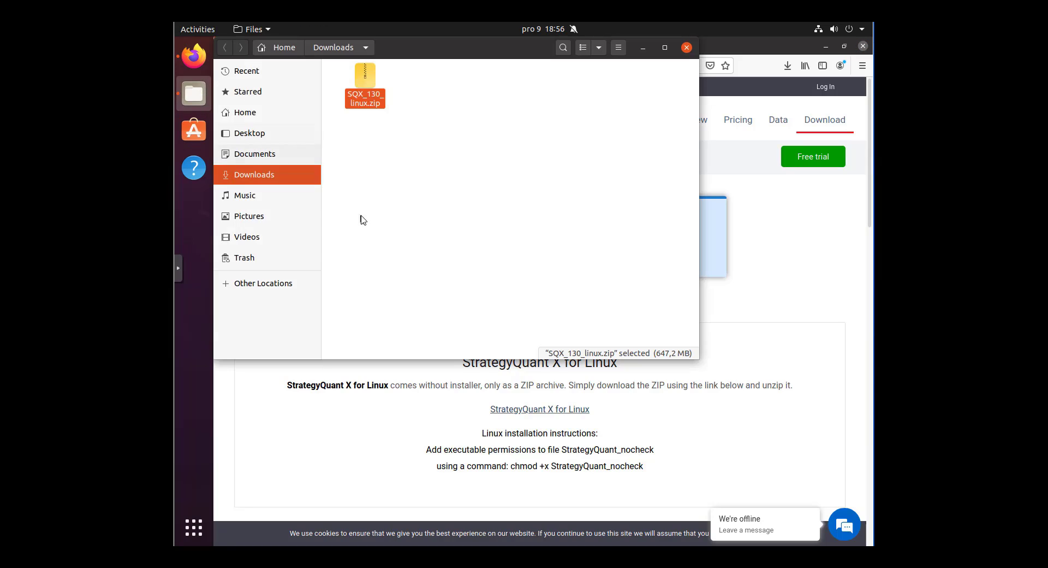
pyautogui.moveTo(426, 215)
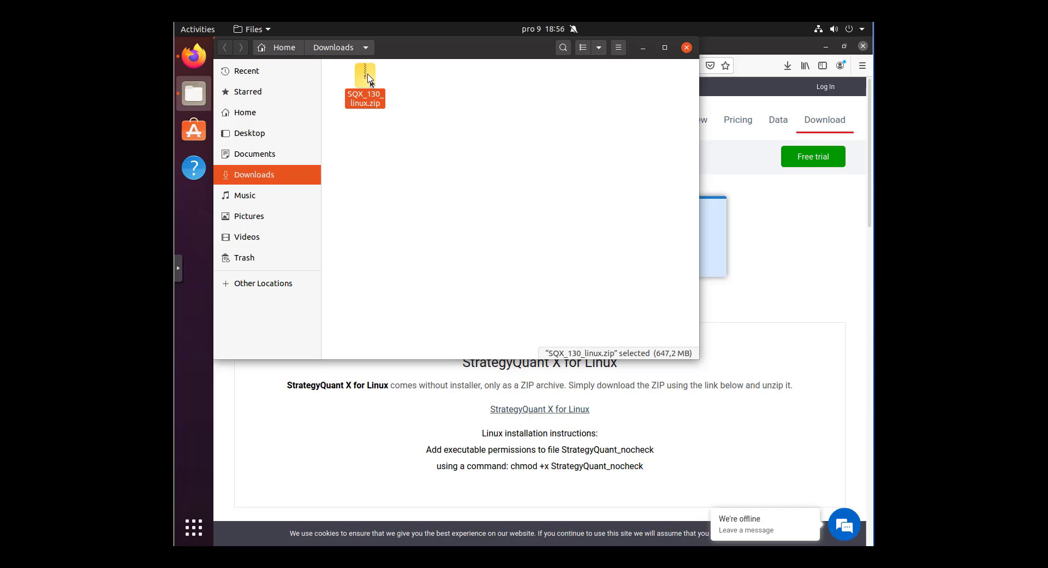
pyautogui.rightClick(366, 86)
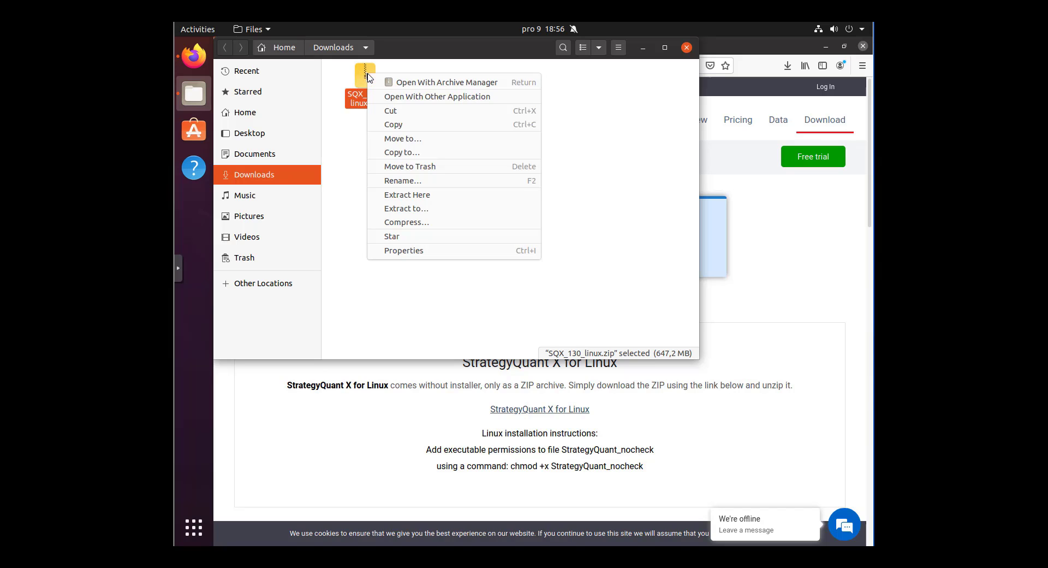
pyautogui.click(449, 81)
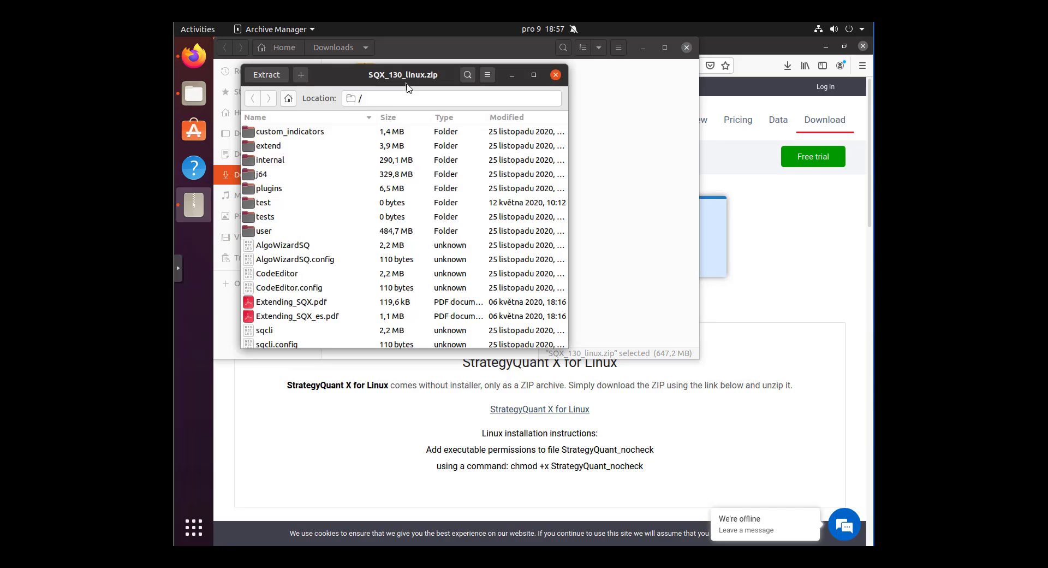
# - Select all archive entries and bring up the Extract destination chooser
pyautogui.click(268, 145)
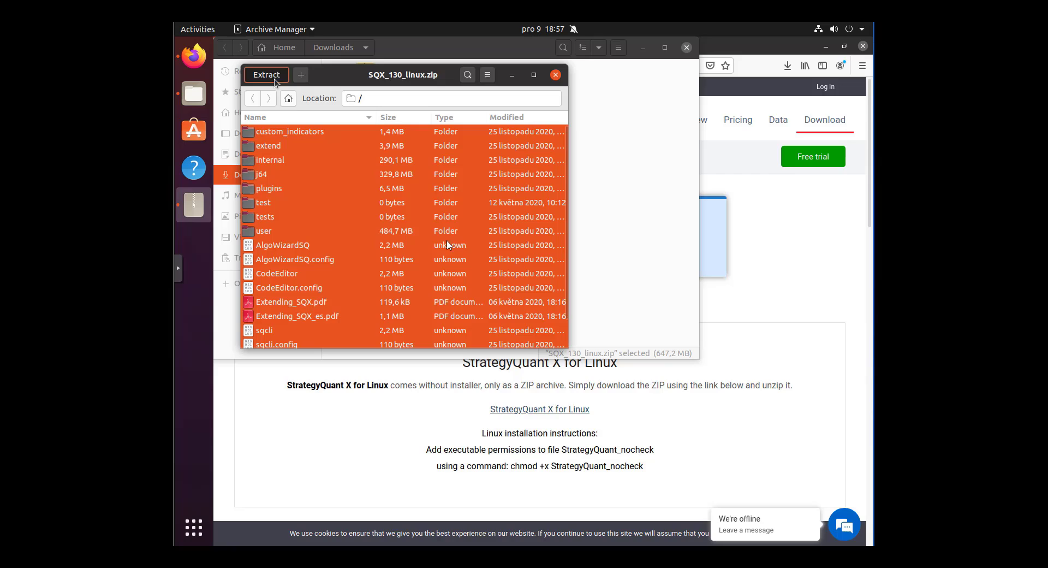
pyautogui.click(266, 74)
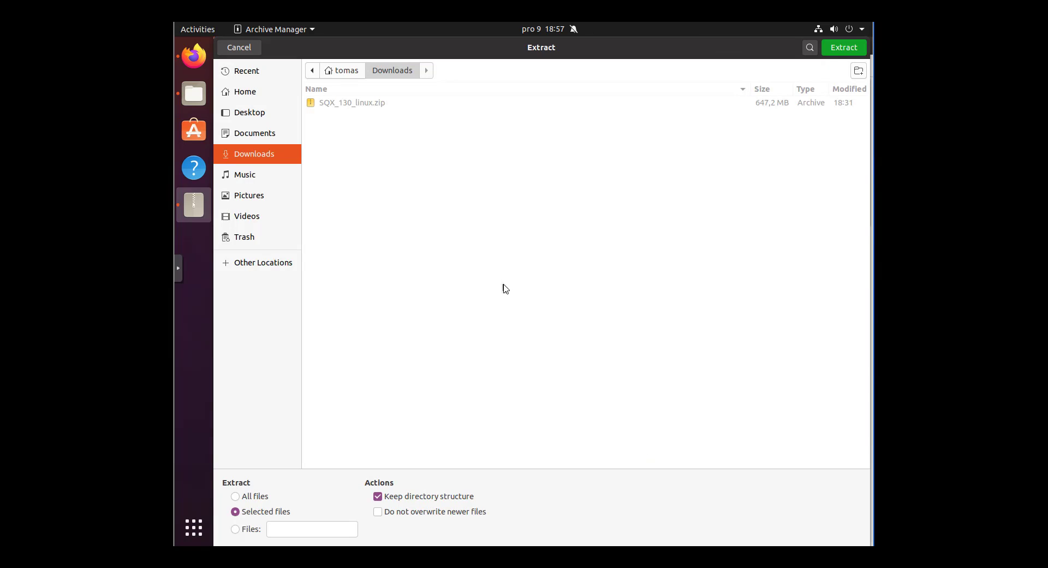
# - Create a new SQX130 folder under Documents and extract the archive into it
pyautogui.click(253, 133)
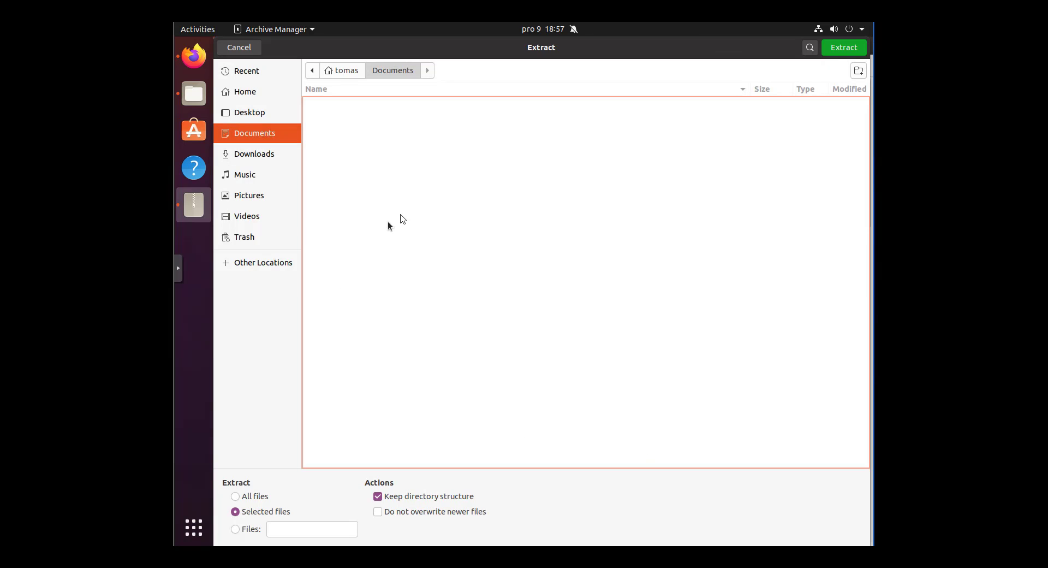
pyautogui.moveTo(869, 76)
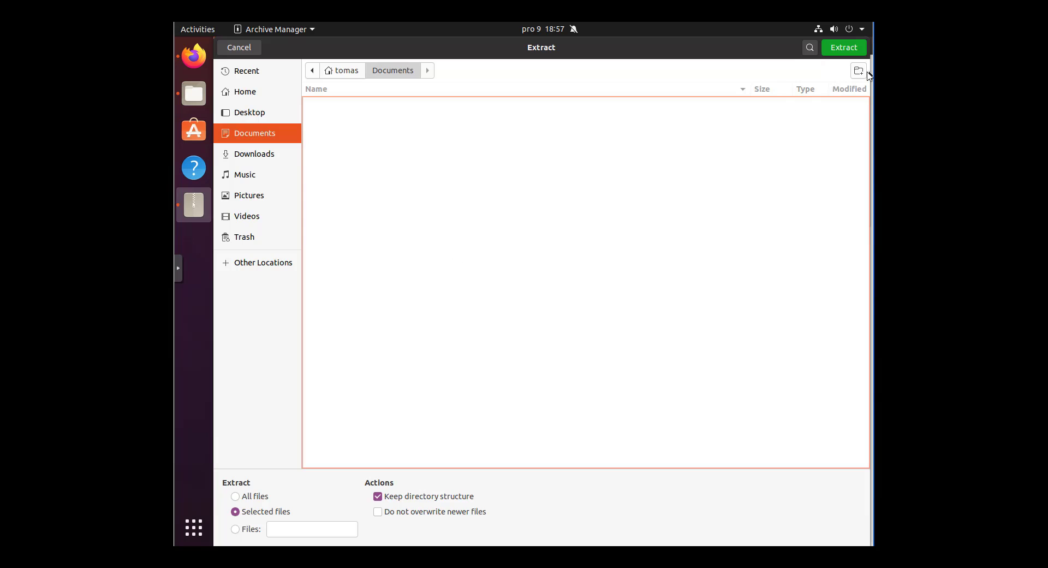
pyautogui.click(858, 70)
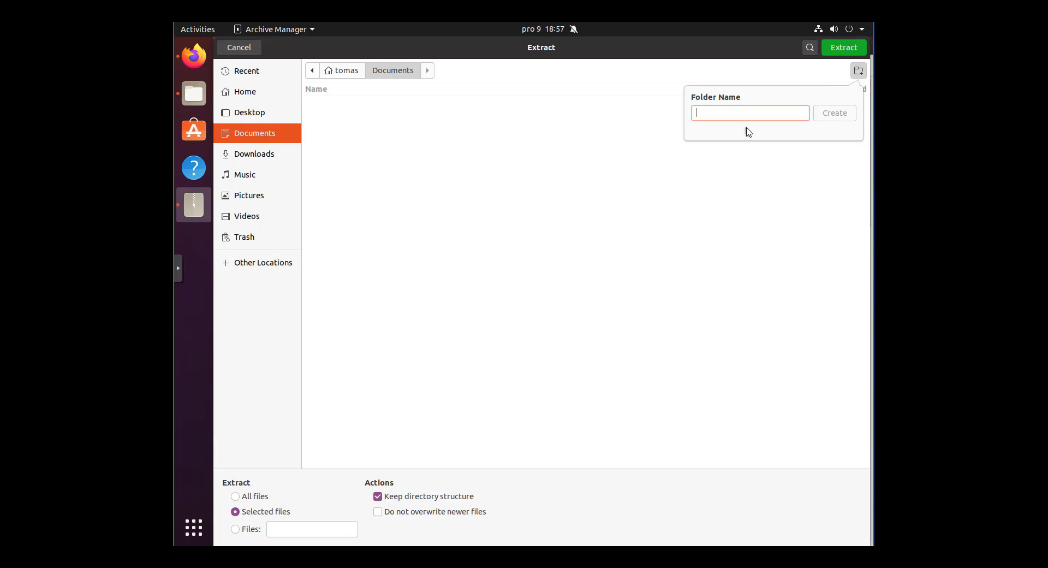
pyautogui.write('SQX')
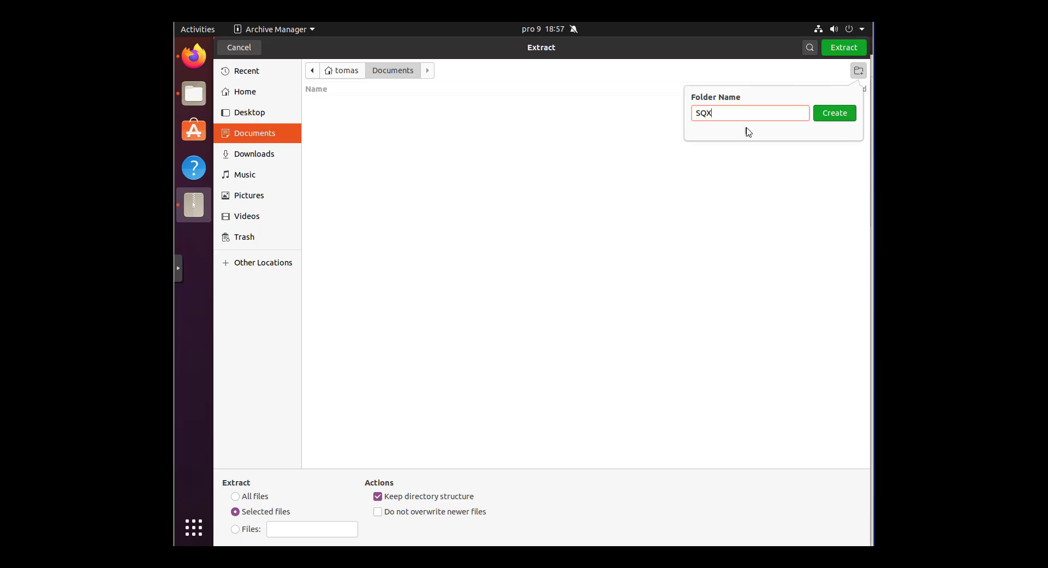
pyautogui.write('130')
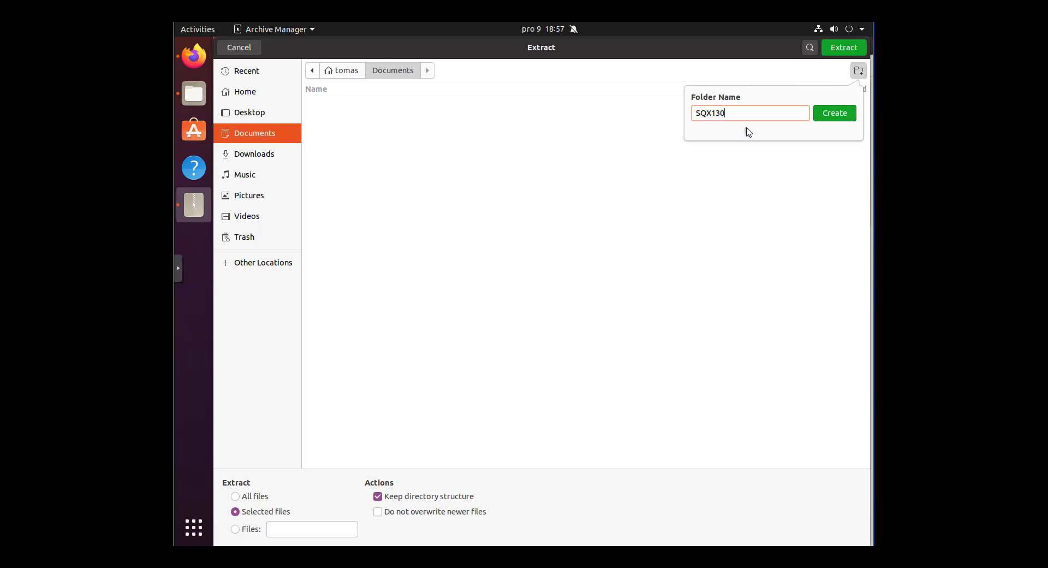
pyautogui.click(834, 113)
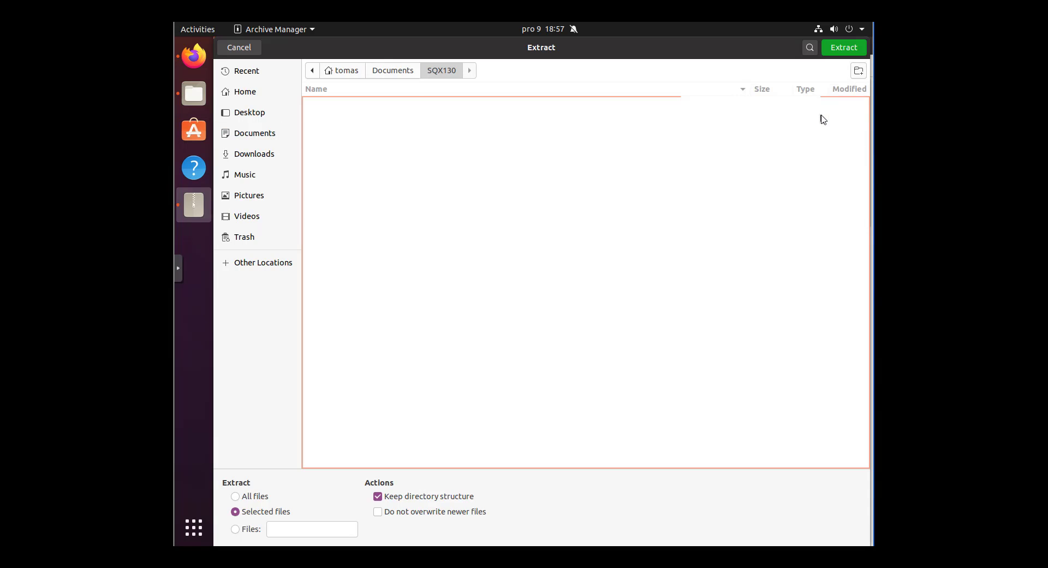
pyautogui.moveTo(680, 311)
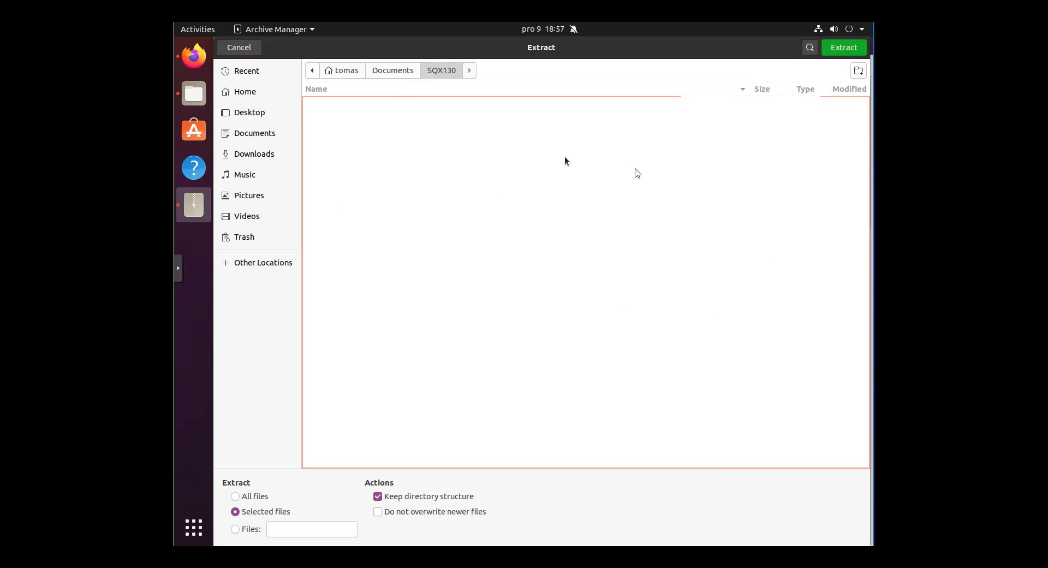
pyautogui.moveTo(677, 151)
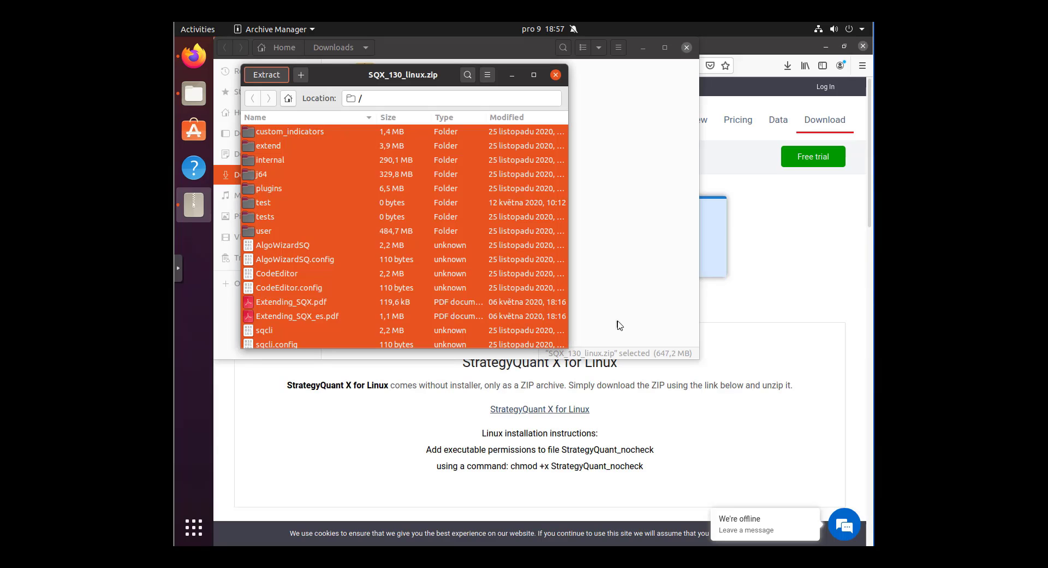
pyautogui.click(265, 74)
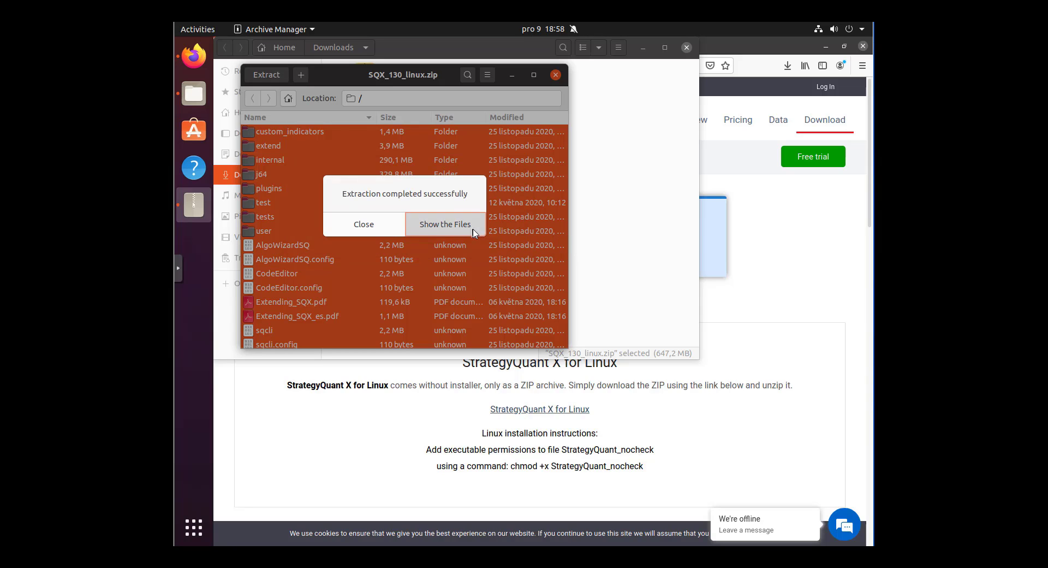
# - Show the extracted SQX130 folder contents in Files
pyautogui.click(445, 224)
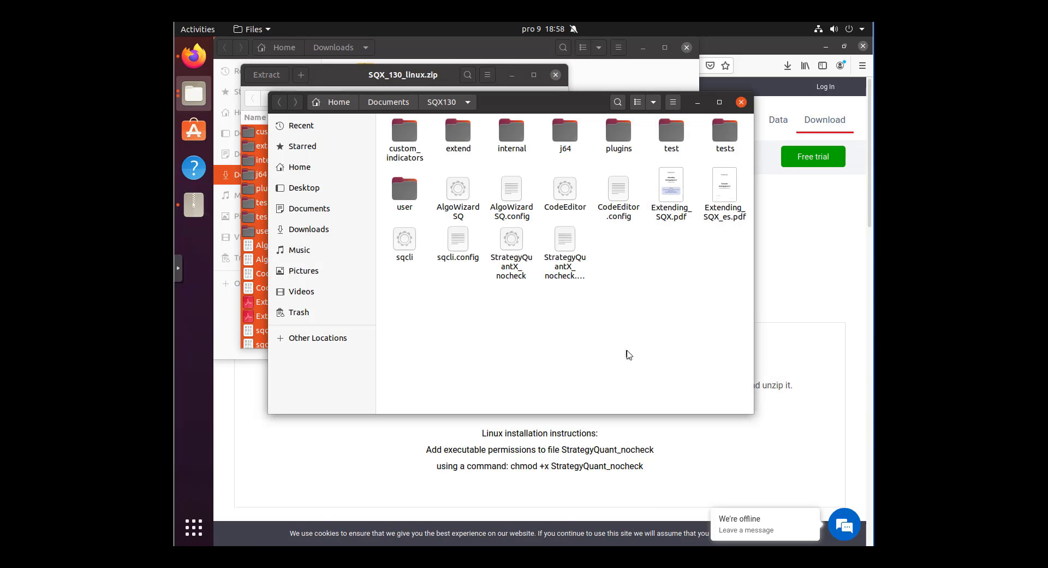
pyautogui.moveTo(557, 314)
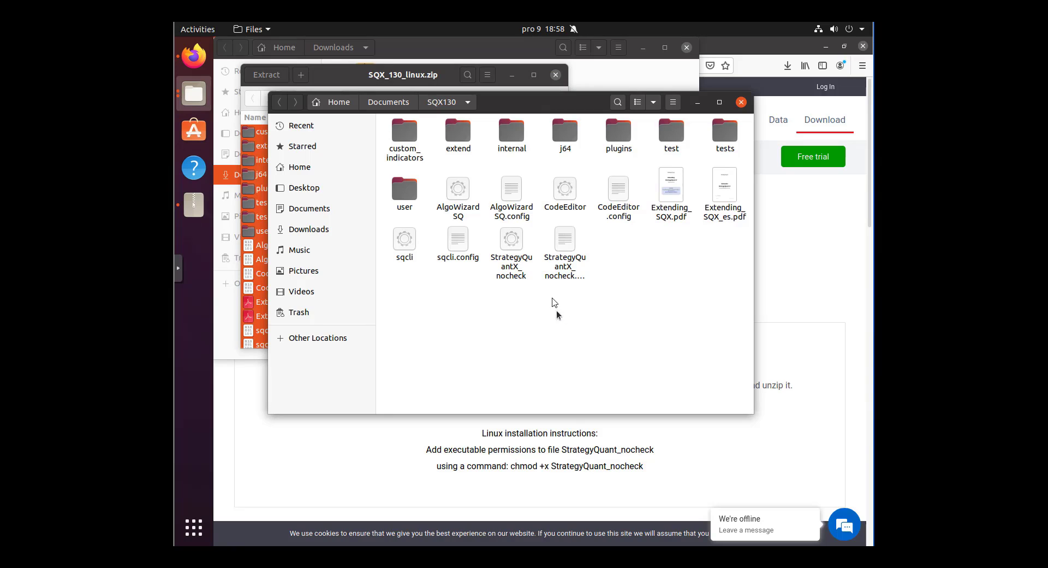
# - Allow StrategyQuantX_nocheck to execute as a program in its Permissions properties
pyautogui.rightClick(510, 244)
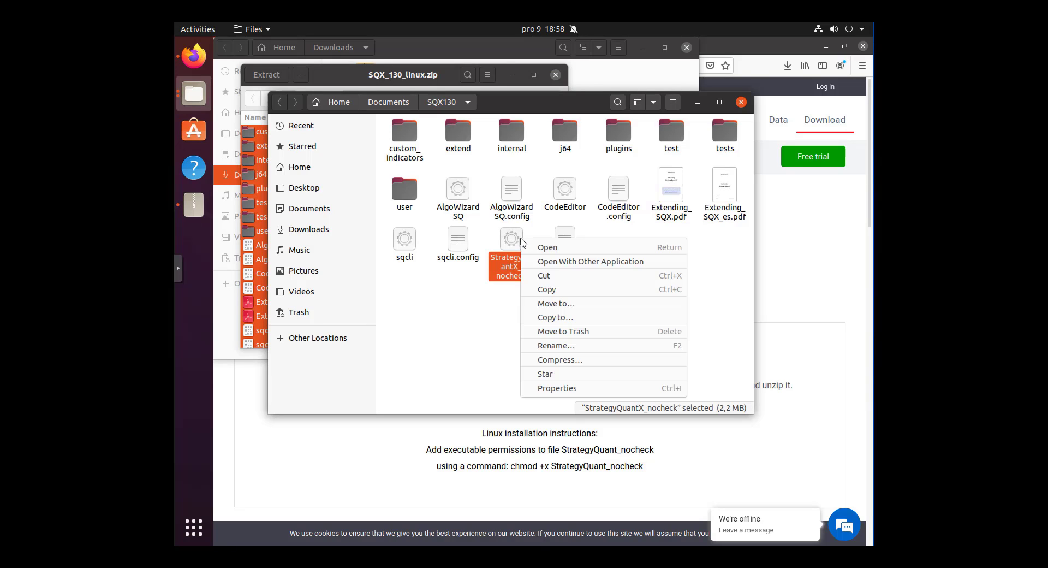
pyautogui.click(557, 387)
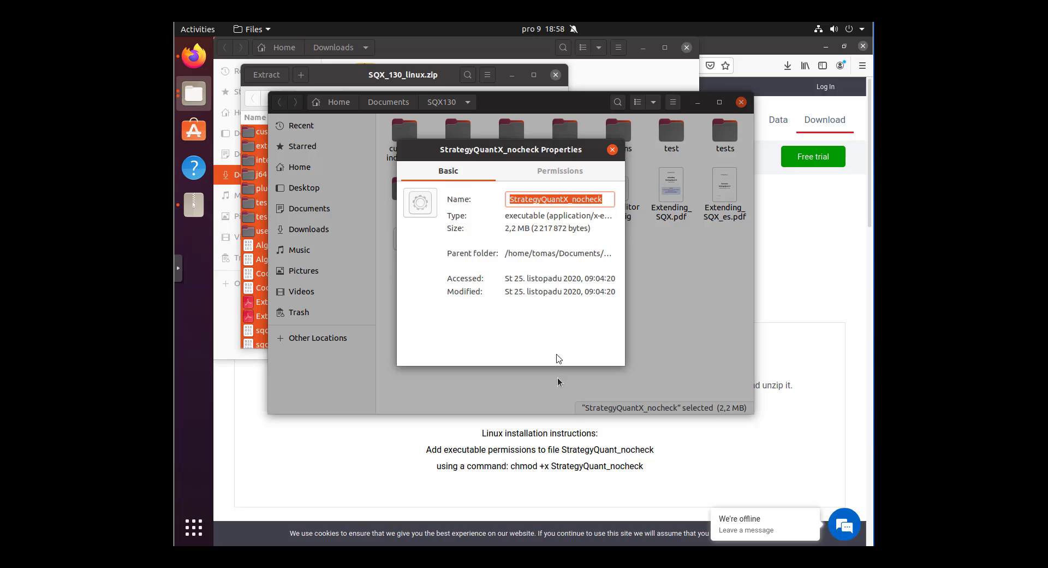
pyautogui.click(559, 171)
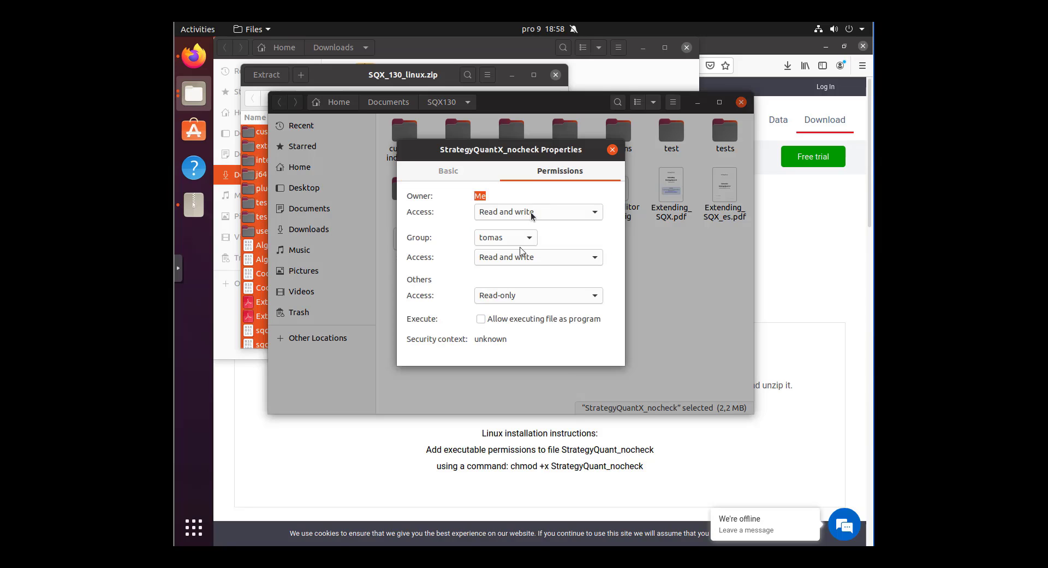
pyautogui.click(537, 295)
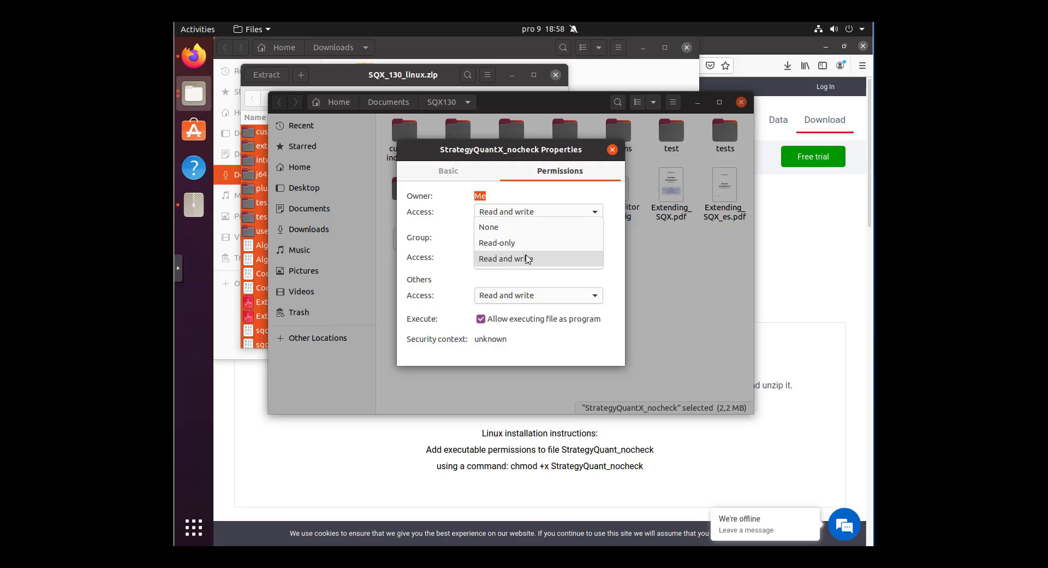
pyautogui.click(506, 259)
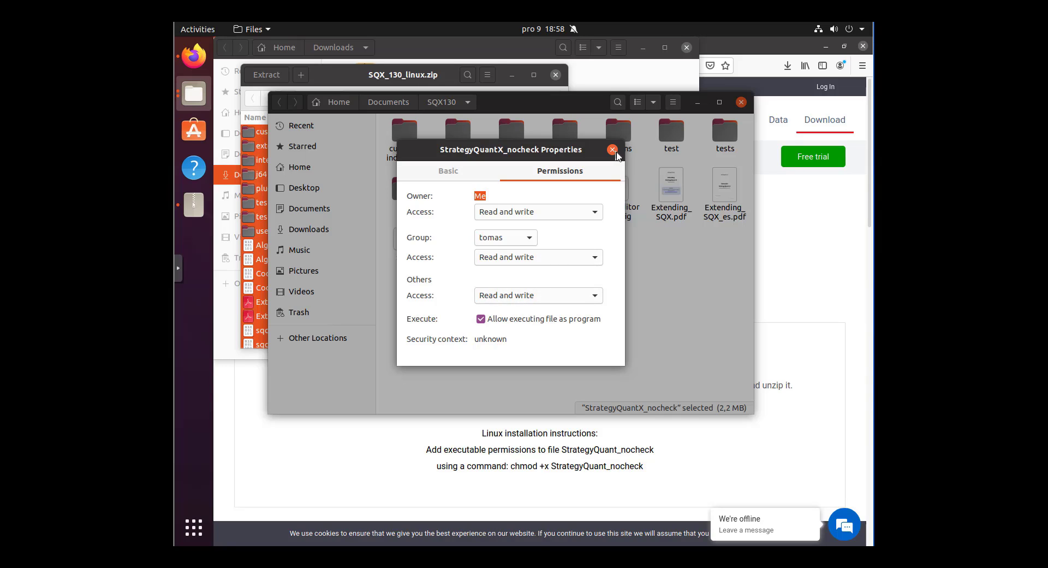
pyautogui.click(610, 149)
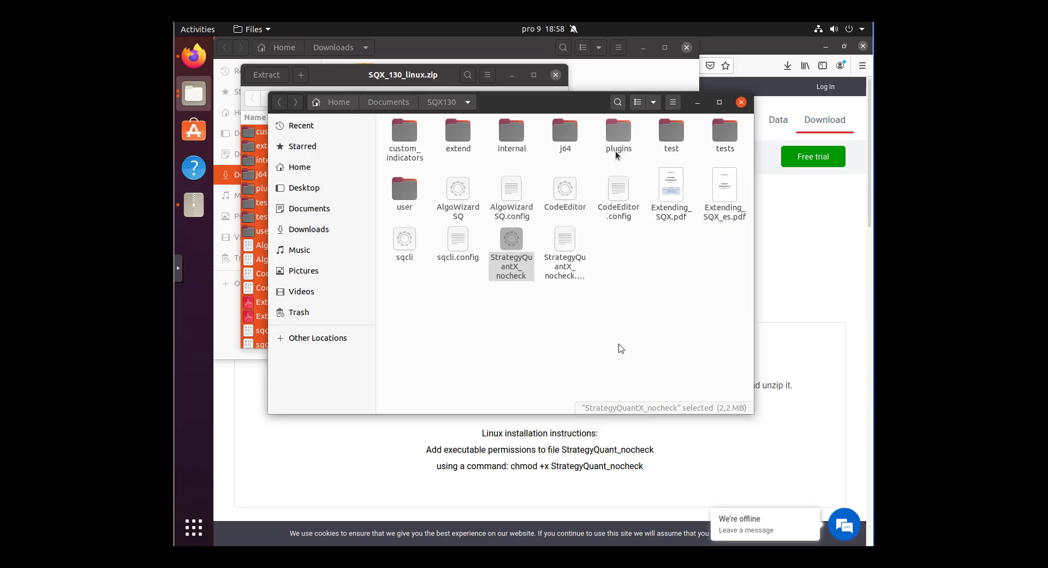
# - Launch StrategyQuantX_nocheck and verify the entered license number
pyautogui.click(511, 244)
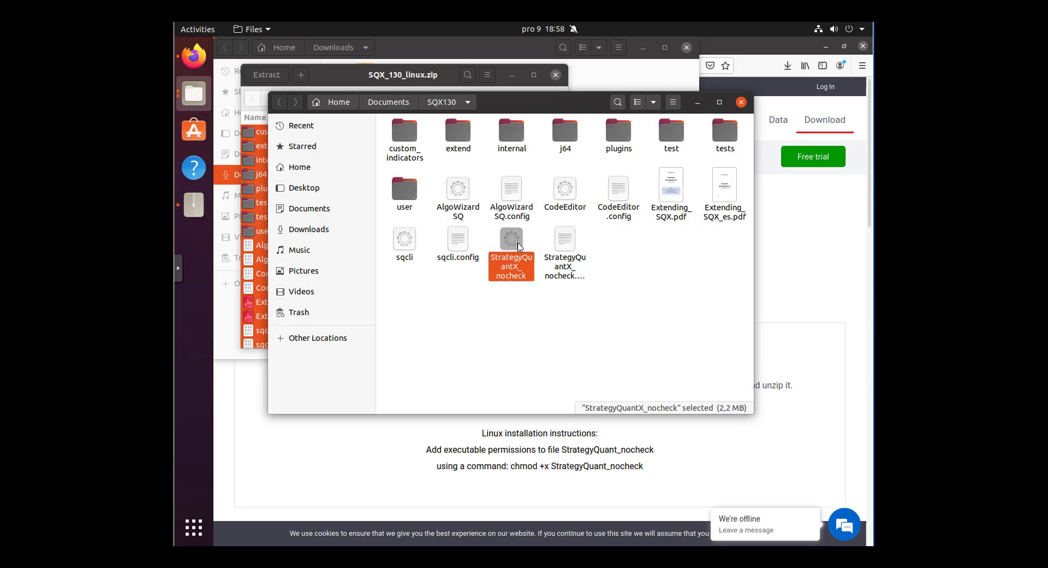
pyautogui.doubleClick(511, 242)
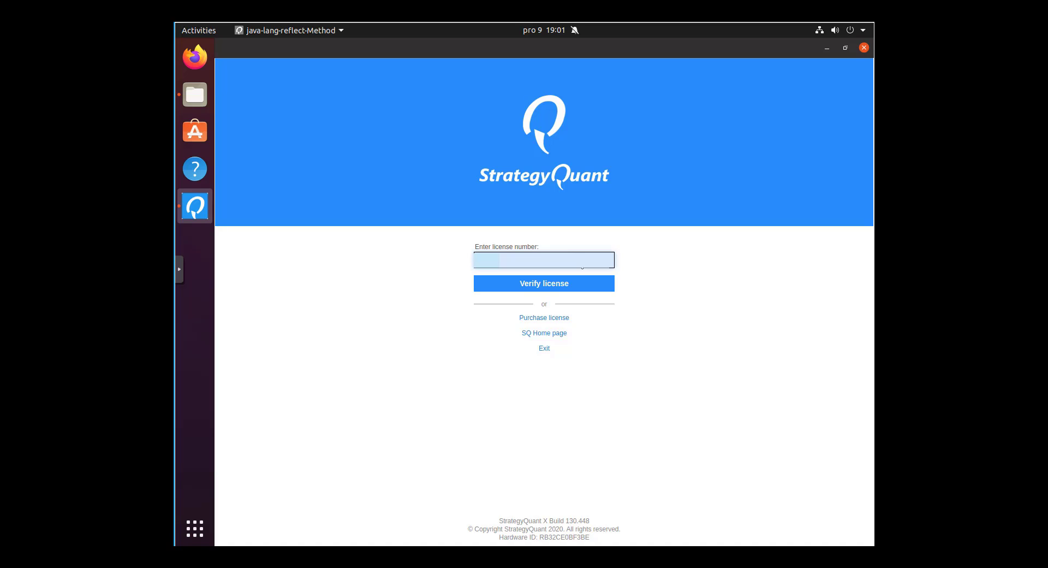
pyautogui.click(544, 283)
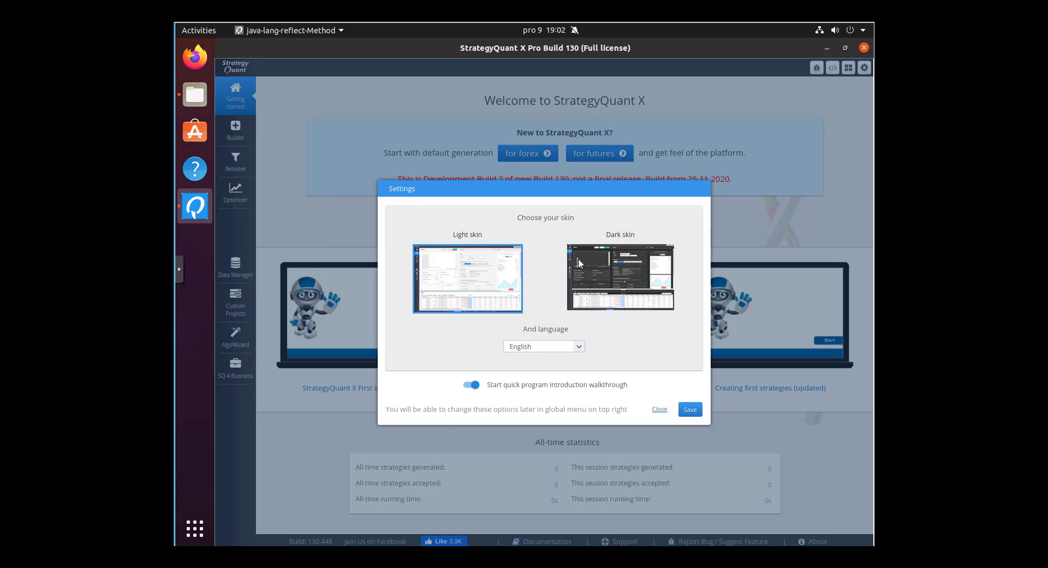
pyautogui.moveTo(482, 284)
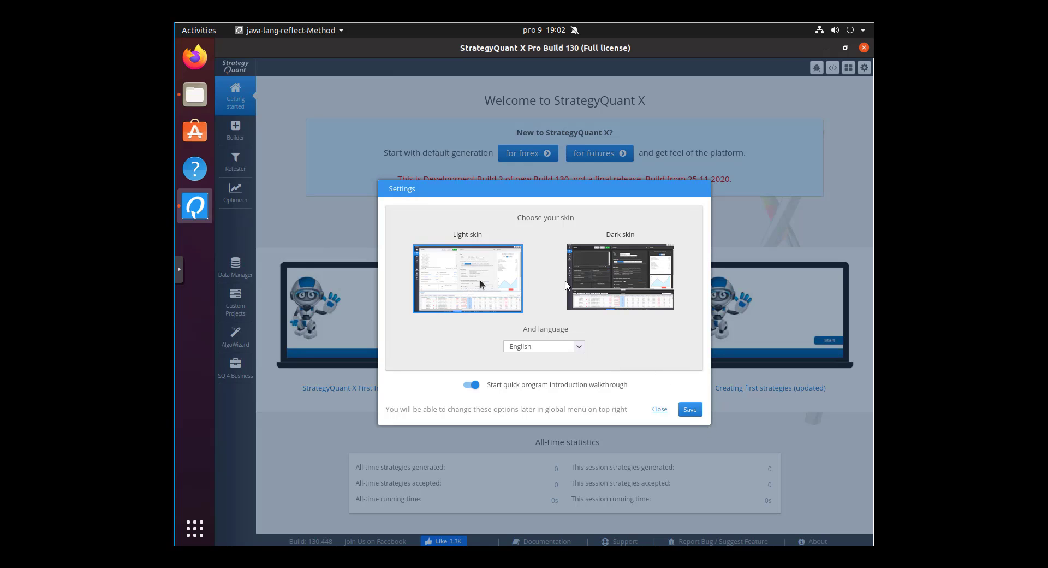
pyautogui.moveTo(505, 268)
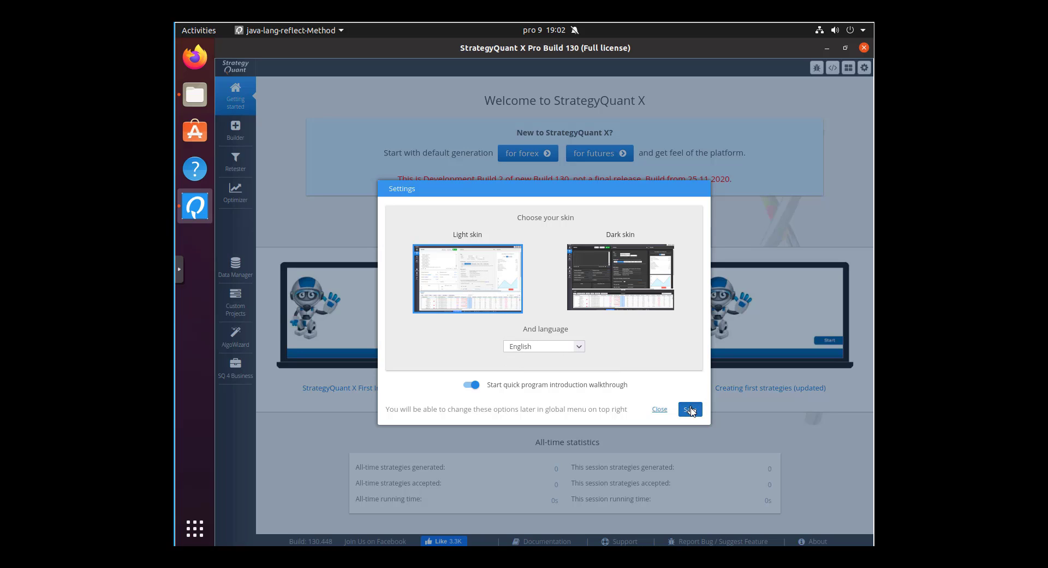
# - Save the Settings with Light skin and English language
pyautogui.click(689, 408)
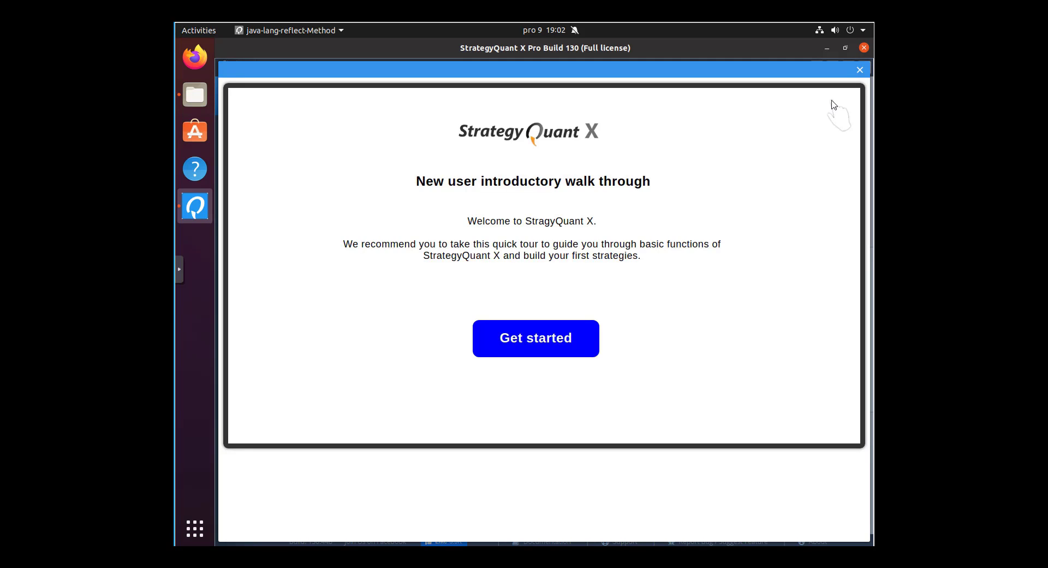
pyautogui.moveTo(852, 87)
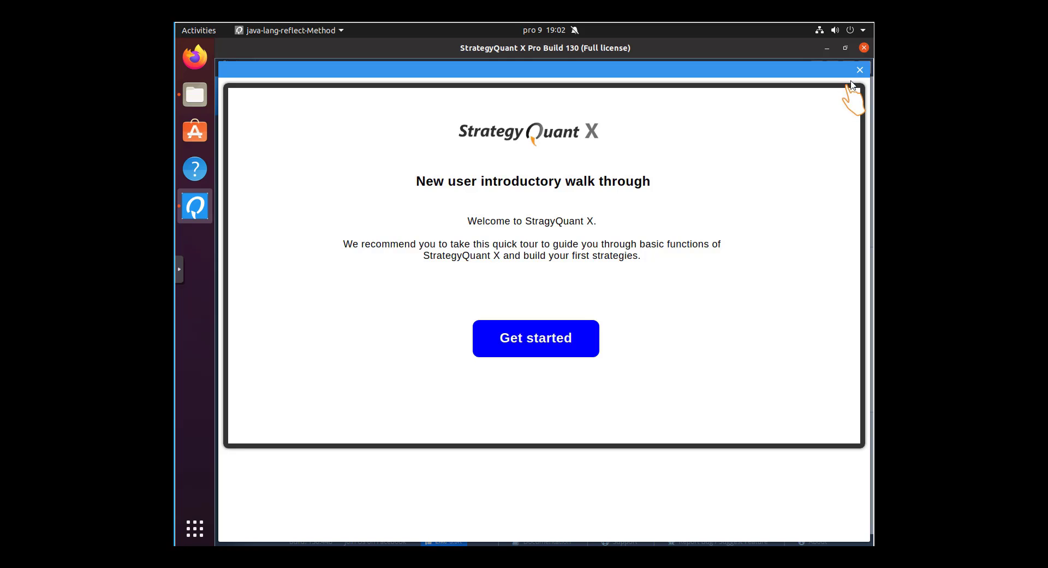